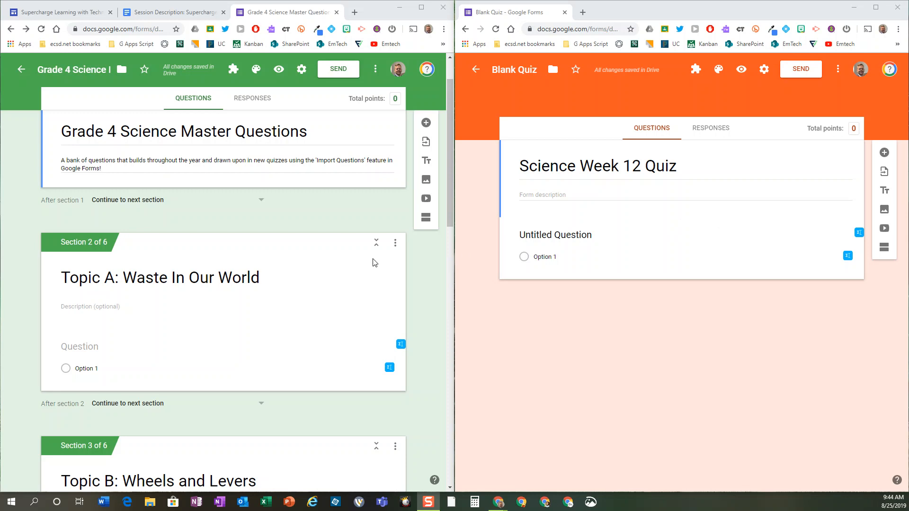
{"action": "mouse_move", "coordinate": [377, 253]}
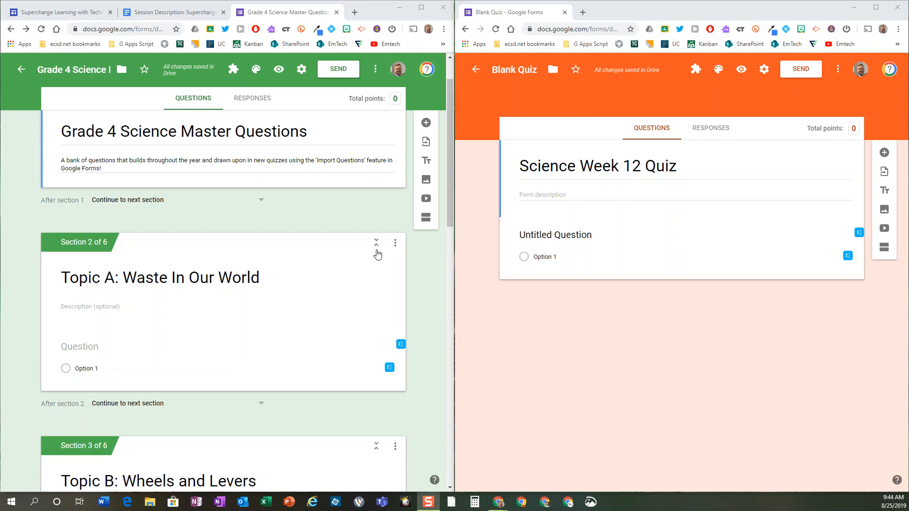
{"action": "mouse_move", "coordinate": [373, 256]}
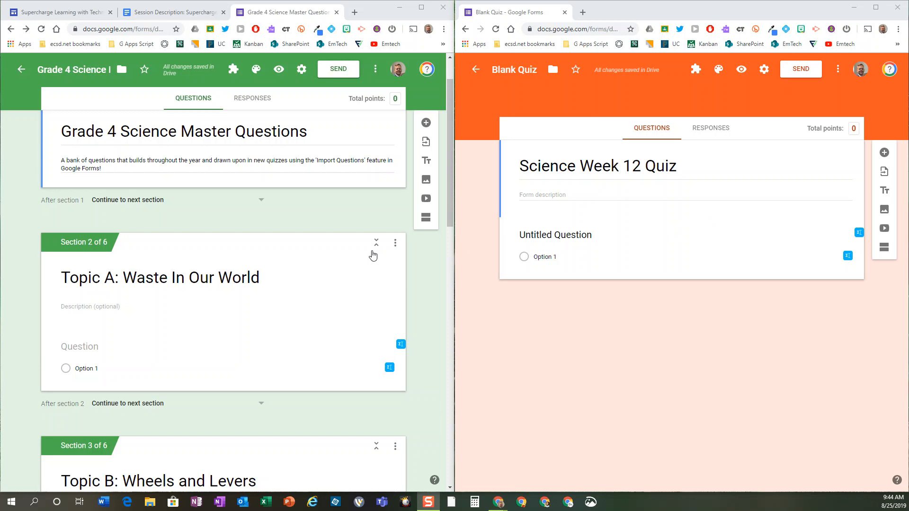
{"action": "mouse_move", "coordinate": [341, 216]}
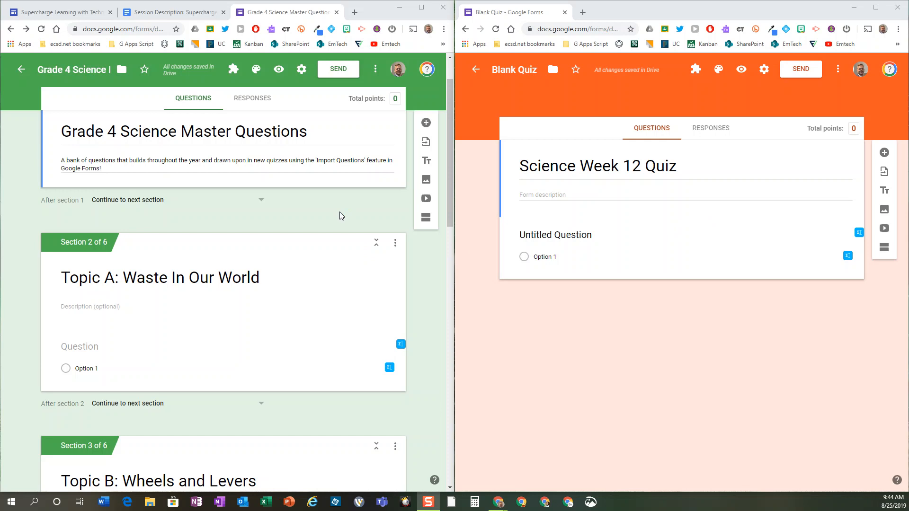
Step: Review the Grade 4 Science Master Questions form and its quiz settings without changing anything
{"action": "scroll", "scroll_direction": "up", "scroll_amount": 3}
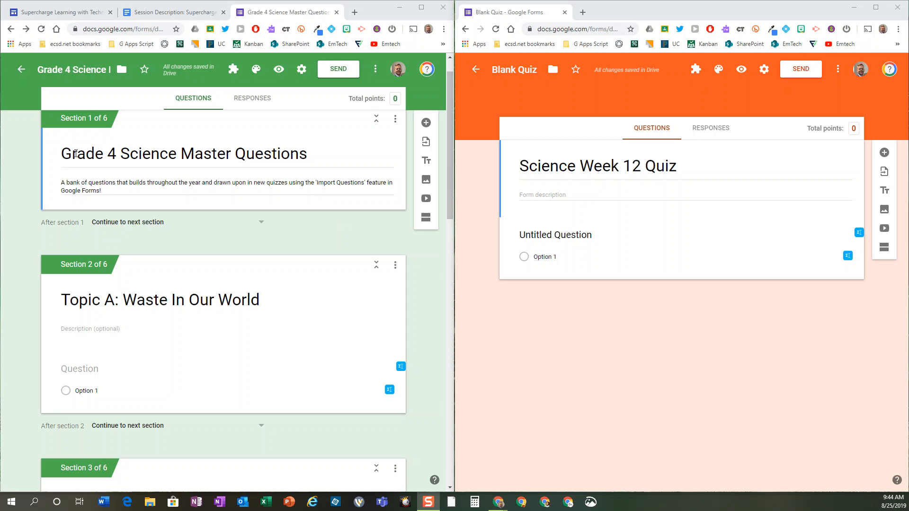
{"action": "mouse_move", "coordinate": [300, 227]}
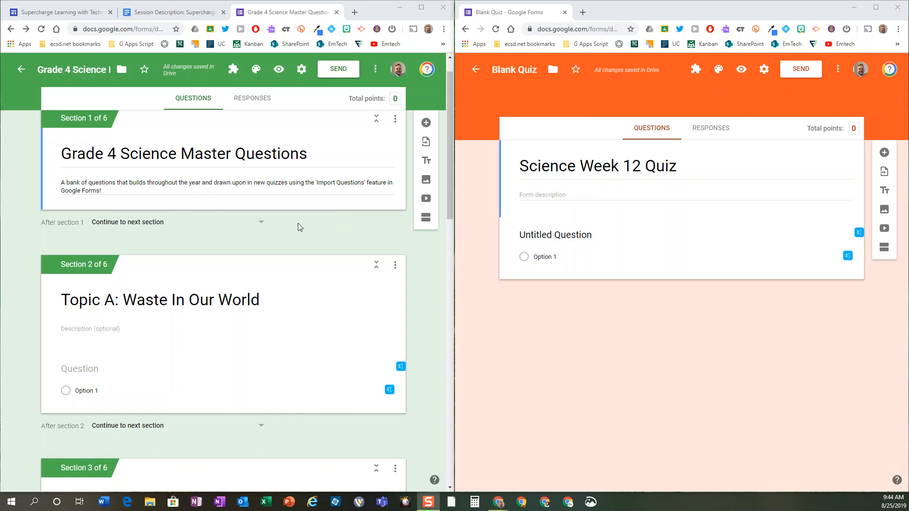
{"action": "mouse_move", "coordinate": [301, 69]}
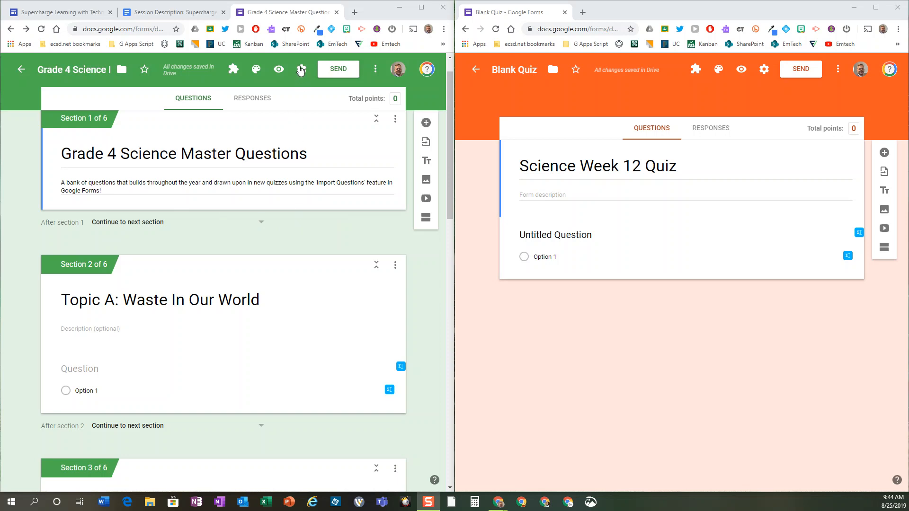
{"action": "left_click", "coordinate": [301, 69]}
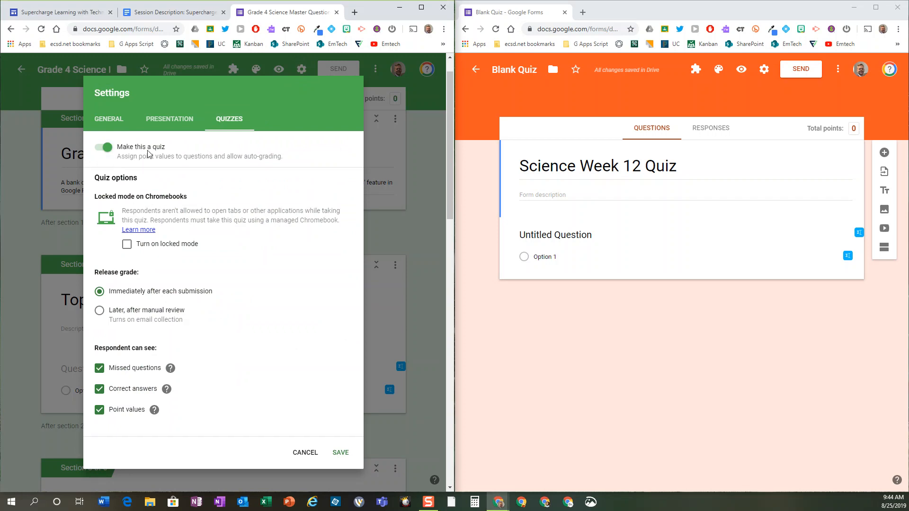
{"action": "mouse_move", "coordinate": [308, 447]}
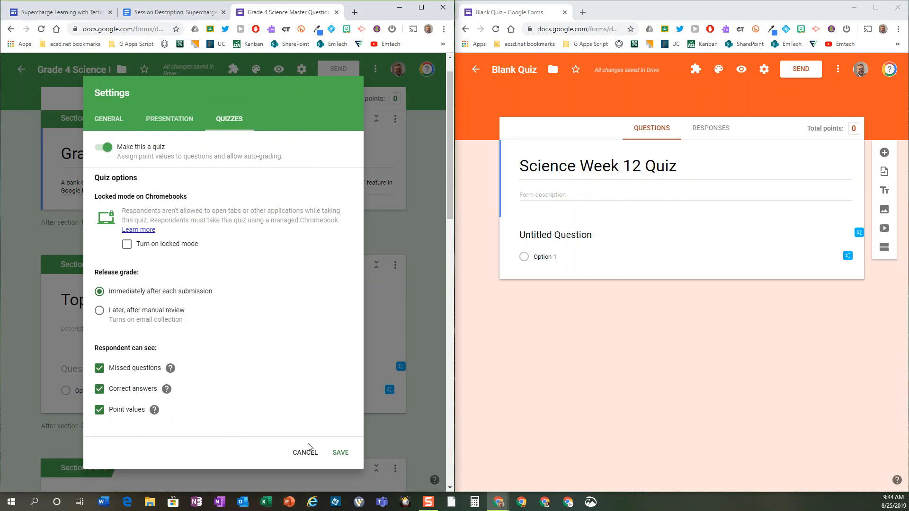
{"action": "left_click", "coordinate": [305, 452]}
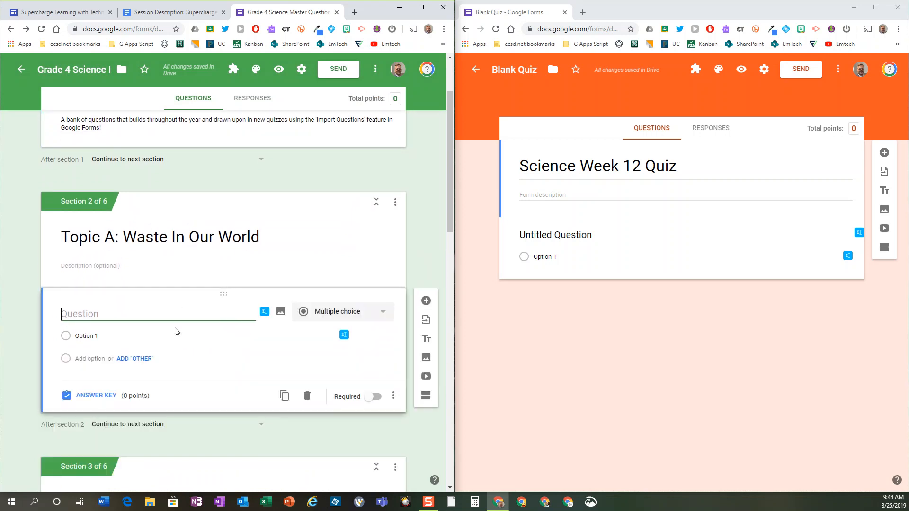
{"action": "mouse_move", "coordinate": [95, 400]}
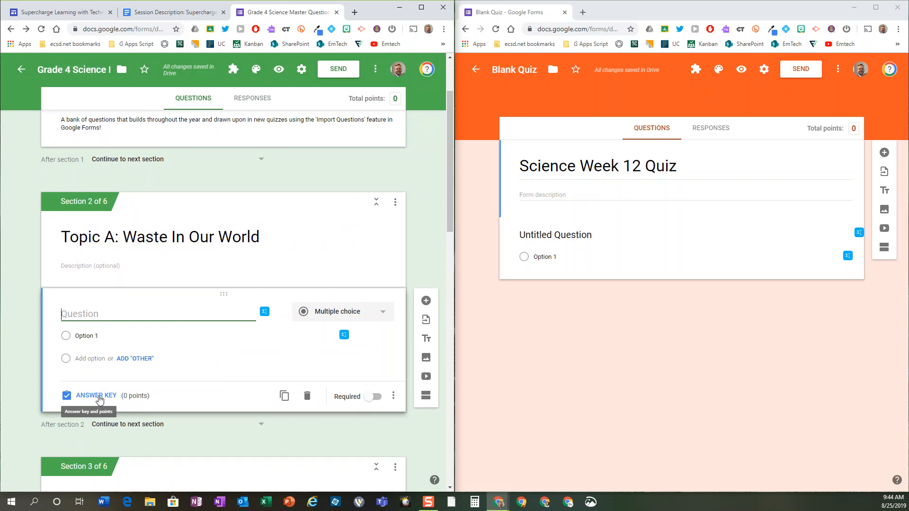
{"action": "mouse_move", "coordinate": [387, 224]}
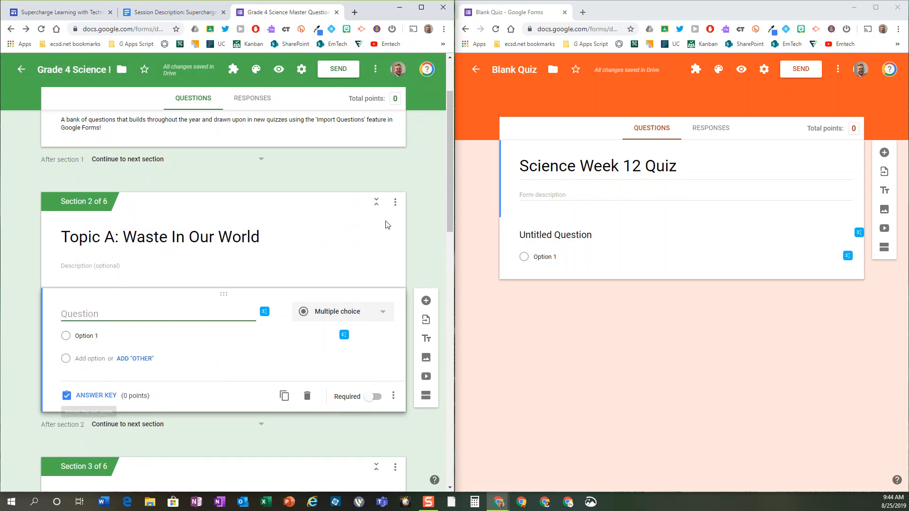
{"action": "mouse_move", "coordinate": [298, 184]}
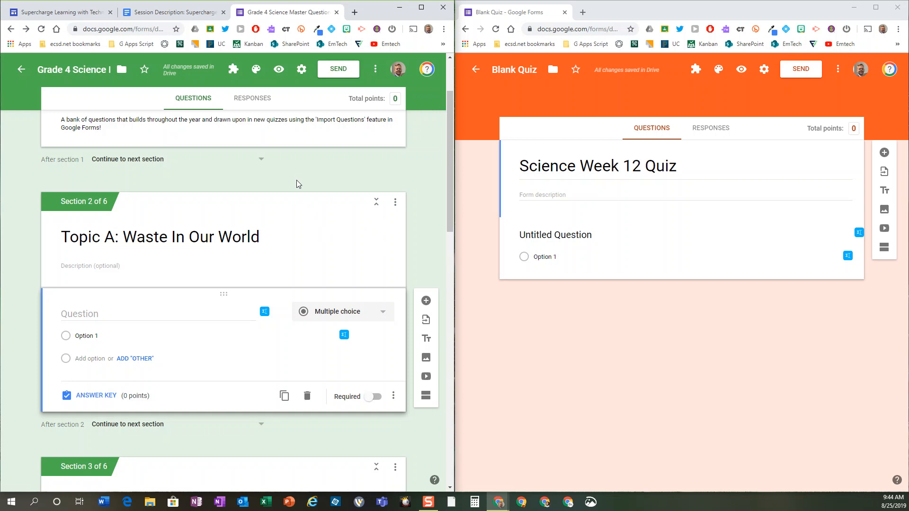
{"action": "scroll", "scroll_direction": "down", "scroll_amount": 3}
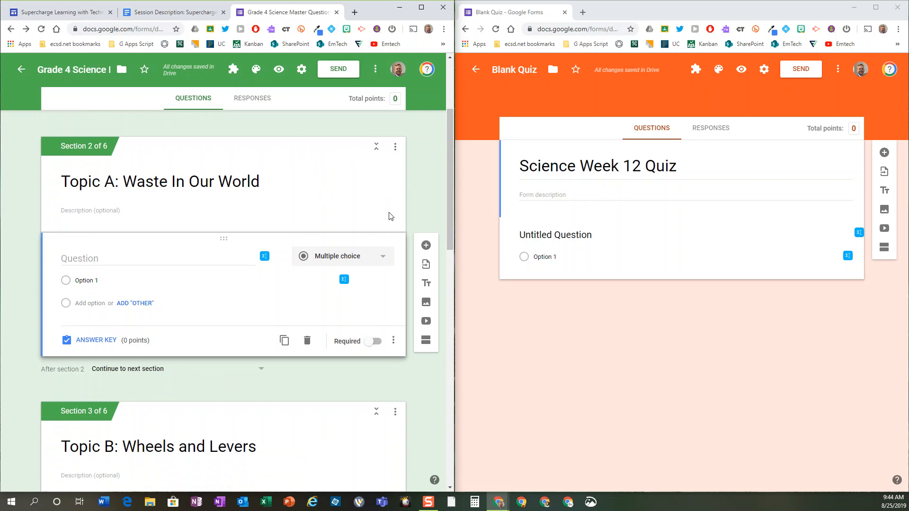
{"action": "mouse_move", "coordinate": [430, 198]}
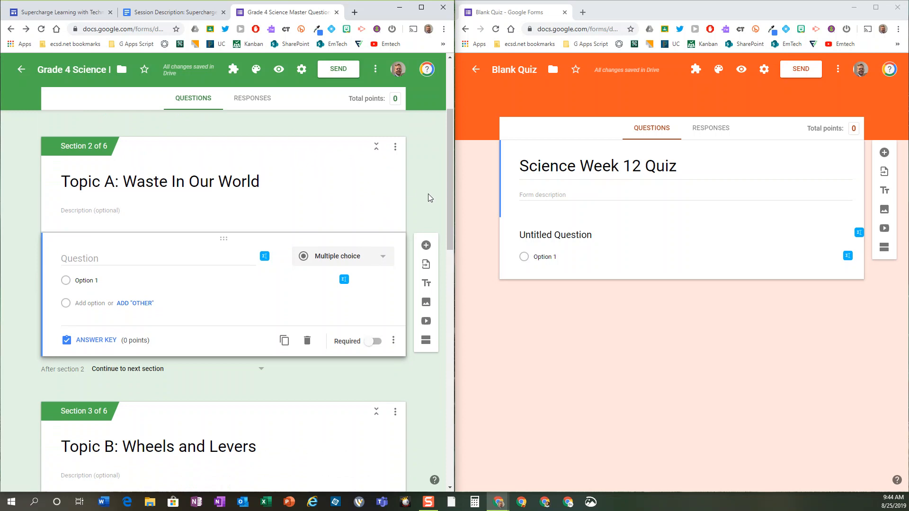
{"action": "mouse_move", "coordinate": [16, 220]}
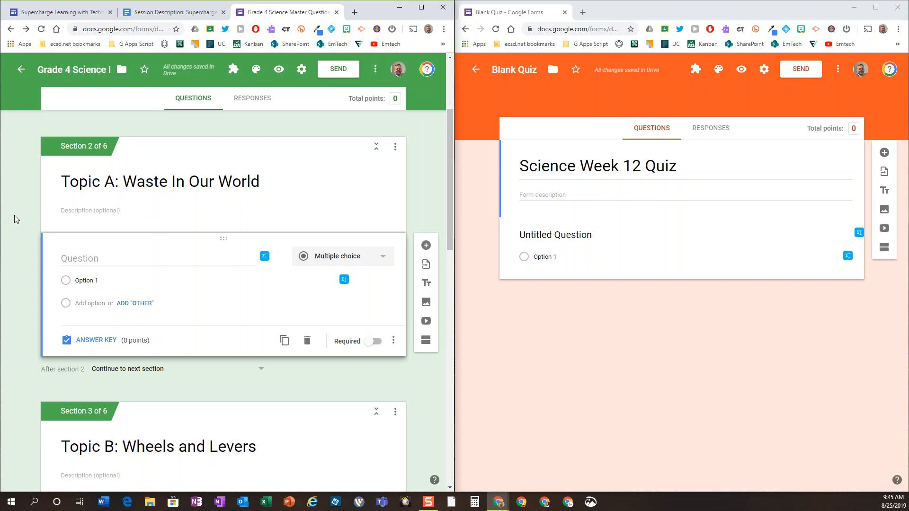
{"action": "mouse_move", "coordinate": [78, 292]}
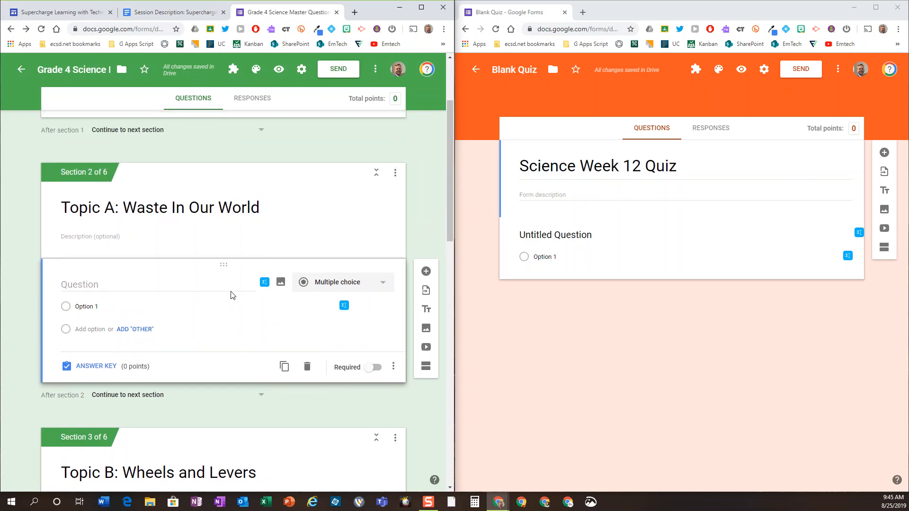
{"action": "scroll", "scroll_direction": "up", "scroll_amount": 3}
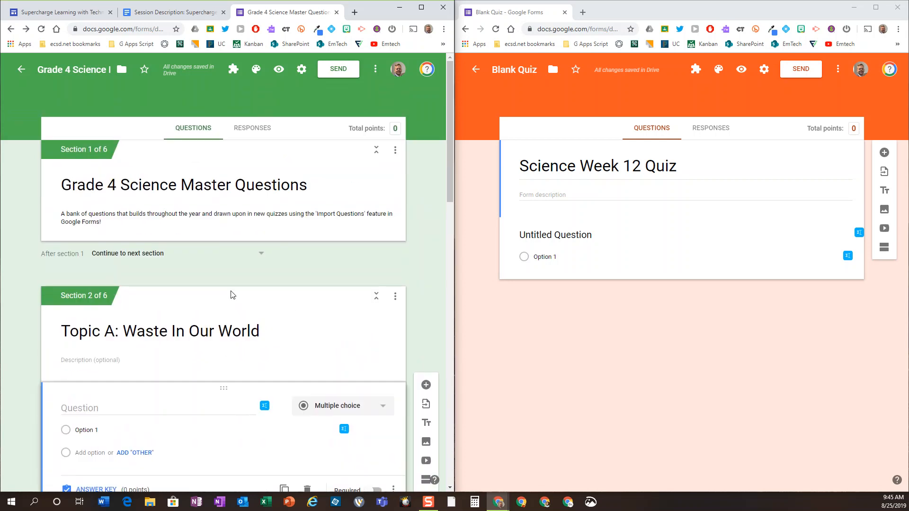
{"action": "scroll", "scroll_direction": "down", "scroll_amount": 3}
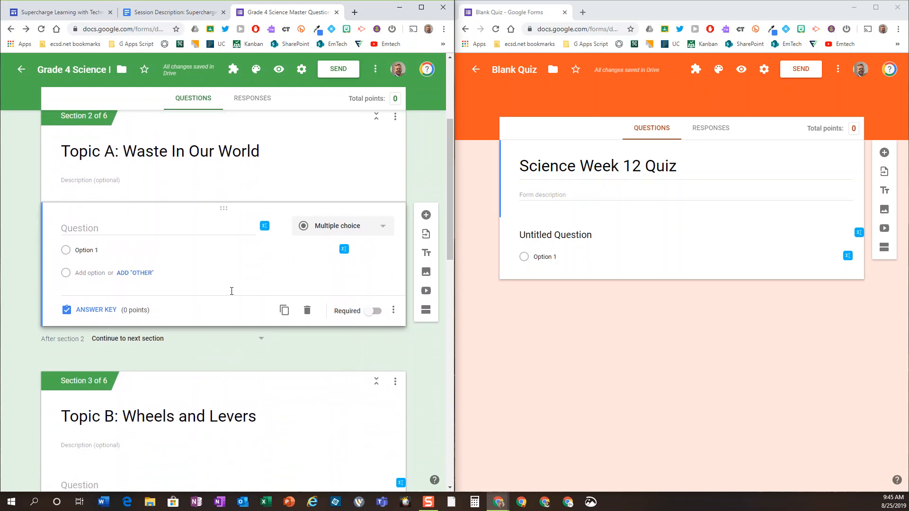
{"action": "scroll", "scroll_direction": "down", "scroll_amount": 3}
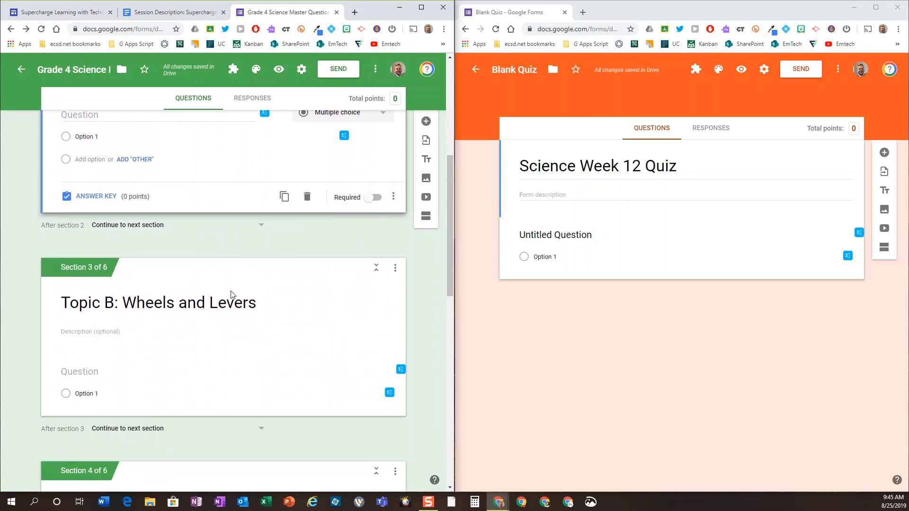
{"action": "scroll", "scroll_direction": "up", "scroll_amount": 3}
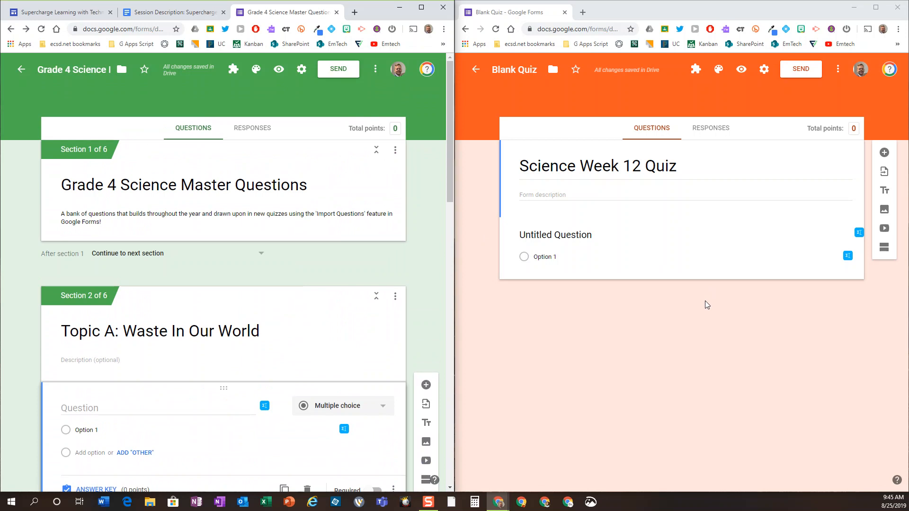
{"action": "mouse_move", "coordinate": [682, 346]}
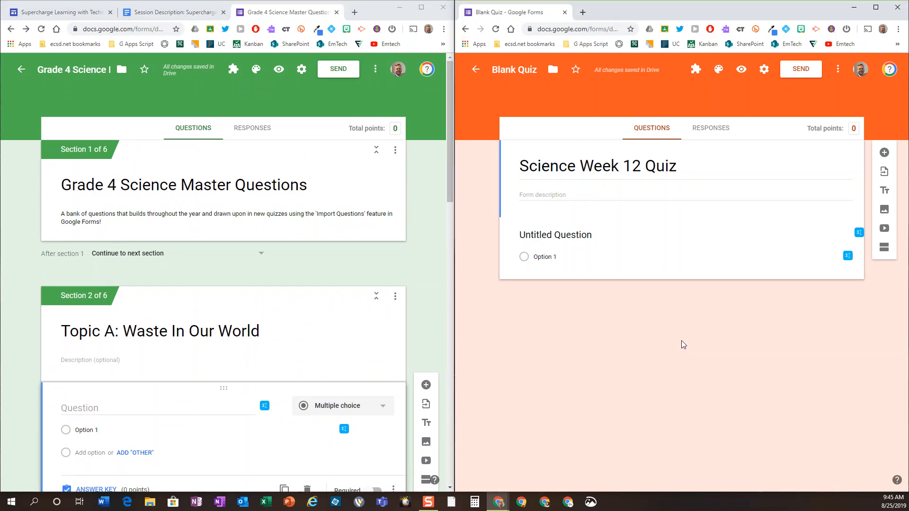
{"action": "mouse_move", "coordinate": [896, 176]}
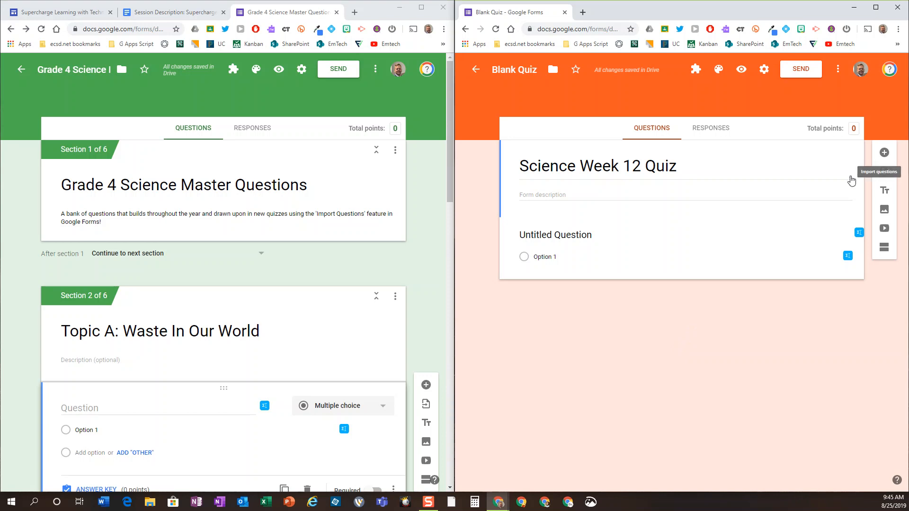
{"action": "mouse_move", "coordinate": [844, 184]}
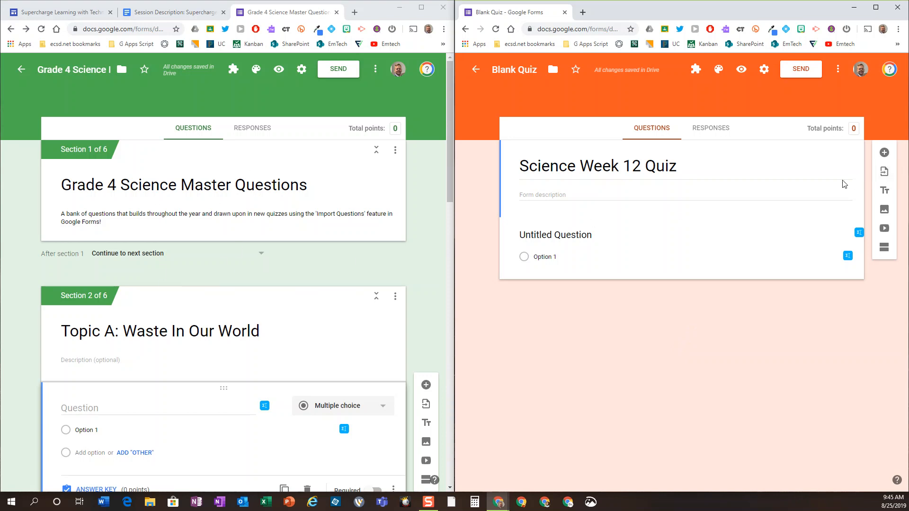
{"action": "mouse_move", "coordinate": [883, 173]}
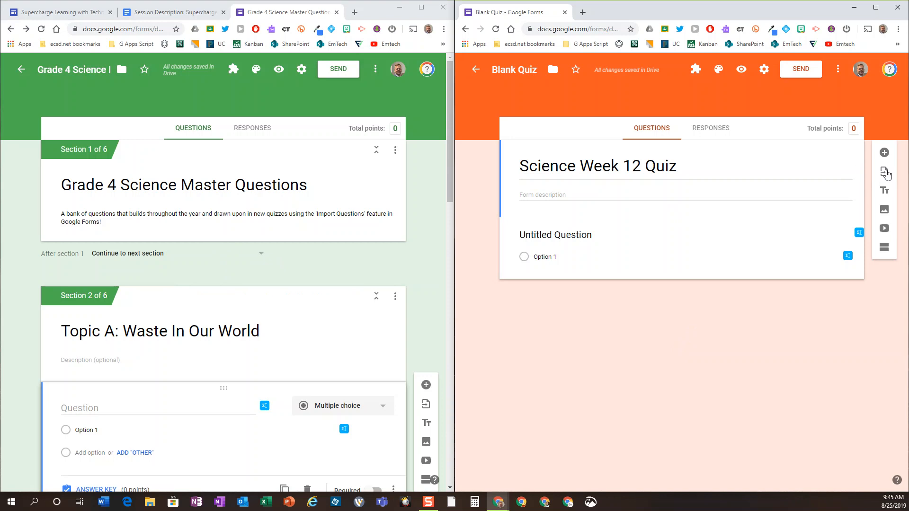
Step: Choose Grade 4 Science Master Questions as the import source for the Science Week 12 Quiz
{"action": "left_click", "coordinate": [884, 170]}
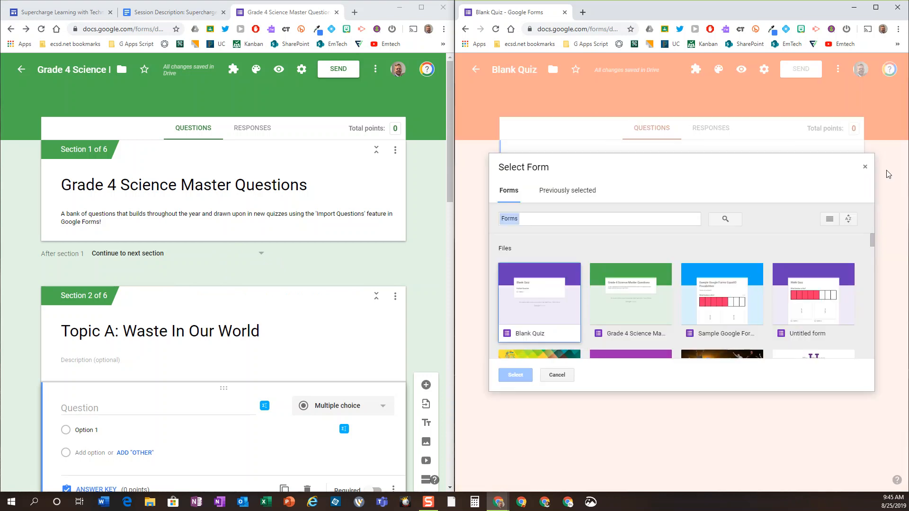
{"action": "mouse_move", "coordinate": [631, 294]}
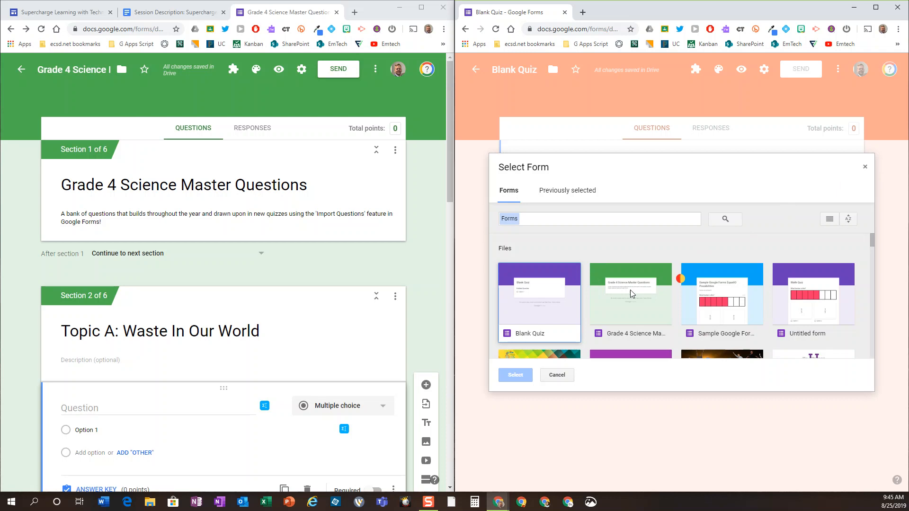
{"action": "left_click", "coordinate": [514, 375]}
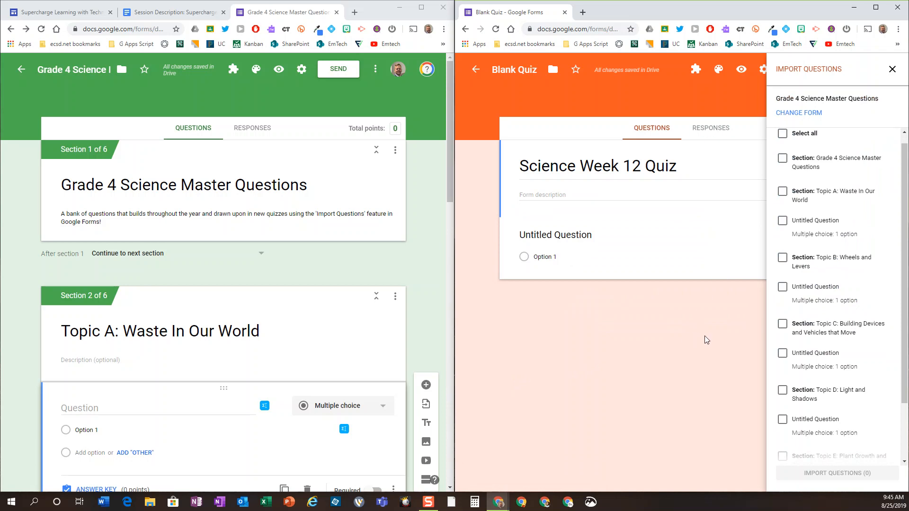
{"action": "mouse_move", "coordinate": [699, 392]}
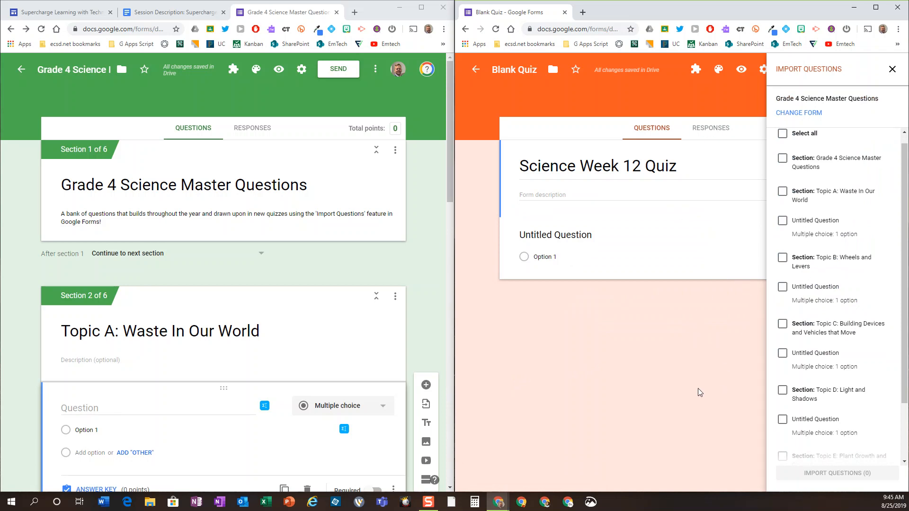
{"action": "mouse_move", "coordinate": [796, 231]}
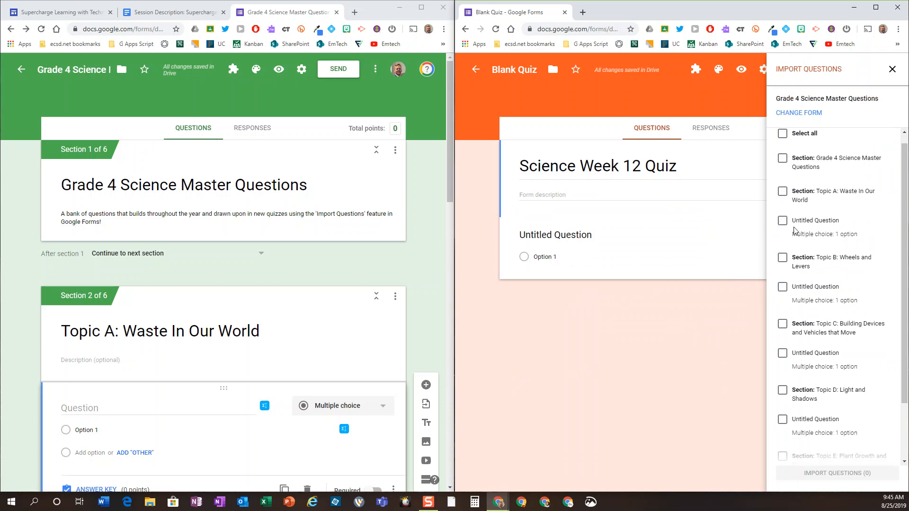
{"action": "mouse_move", "coordinate": [298, 246]}
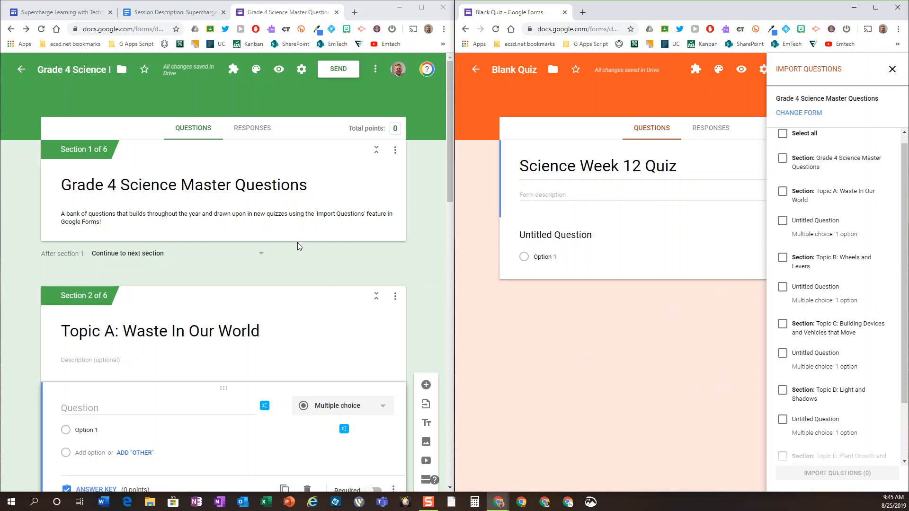
{"action": "mouse_move", "coordinate": [240, 275]}
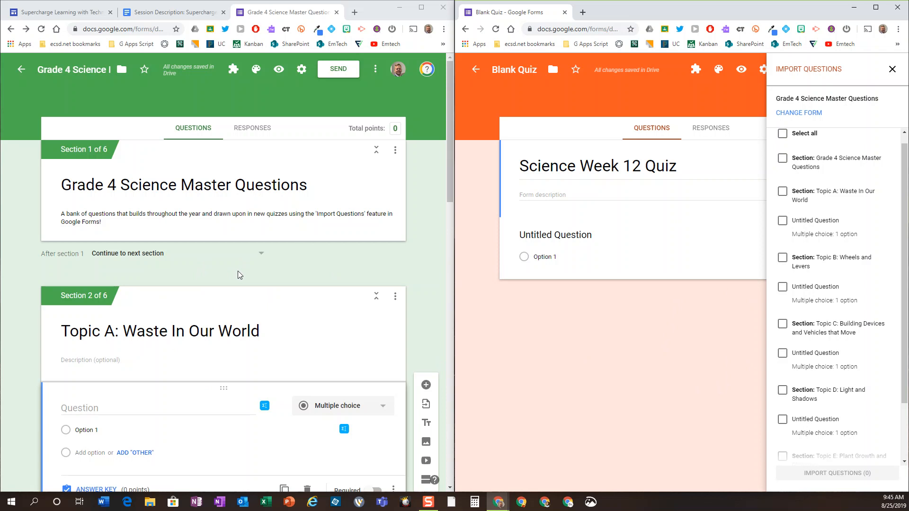
Step: Scroll the master form to compare its sections with the Import Questions list
{"action": "scroll", "scroll_direction": "down", "scroll_amount": 3}
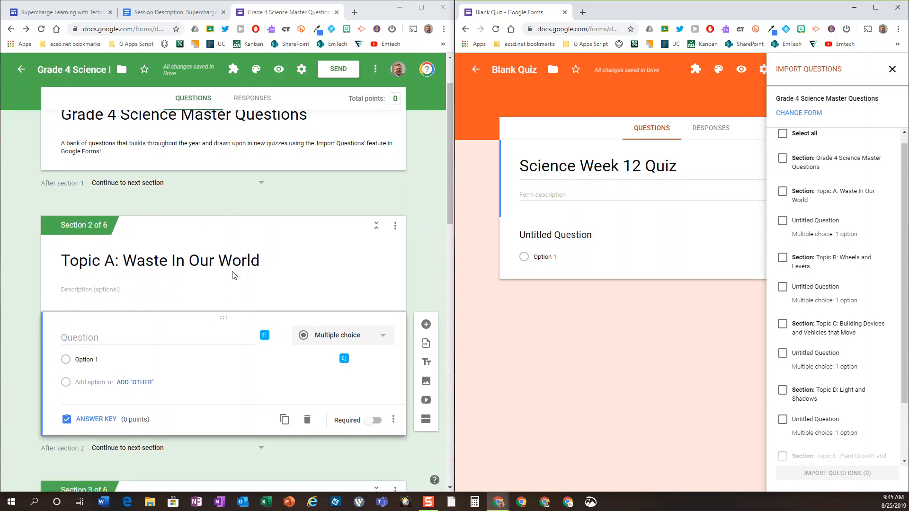
{"action": "scroll", "scroll_direction": "down", "scroll_amount": 3}
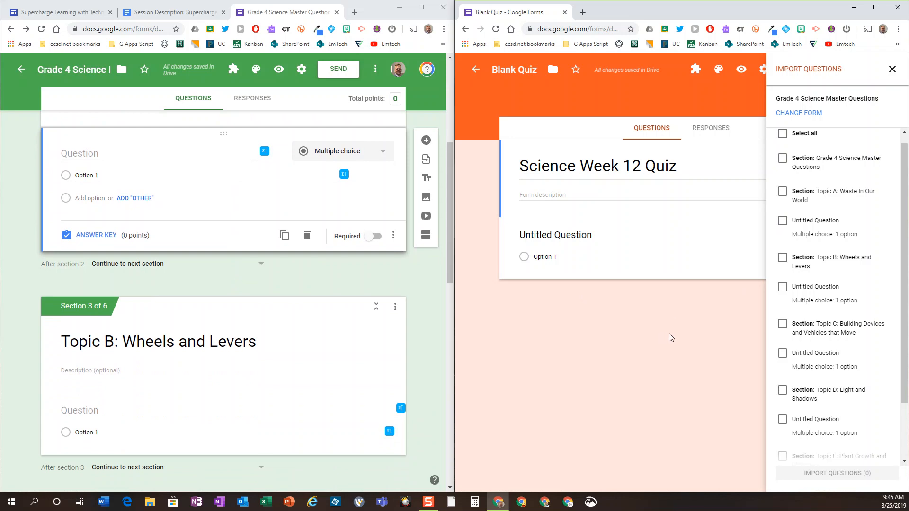
{"action": "mouse_move", "coordinate": [857, 188]}
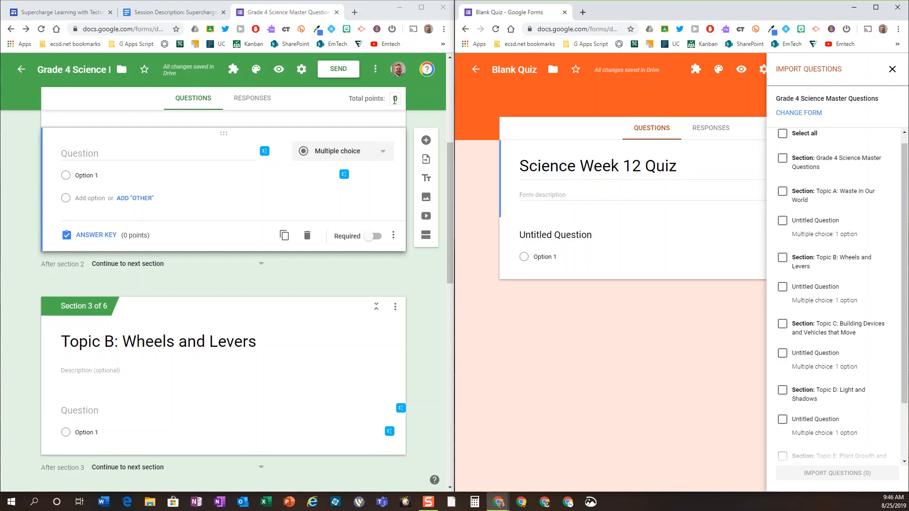
{"action": "mouse_move", "coordinate": [575, 344]}
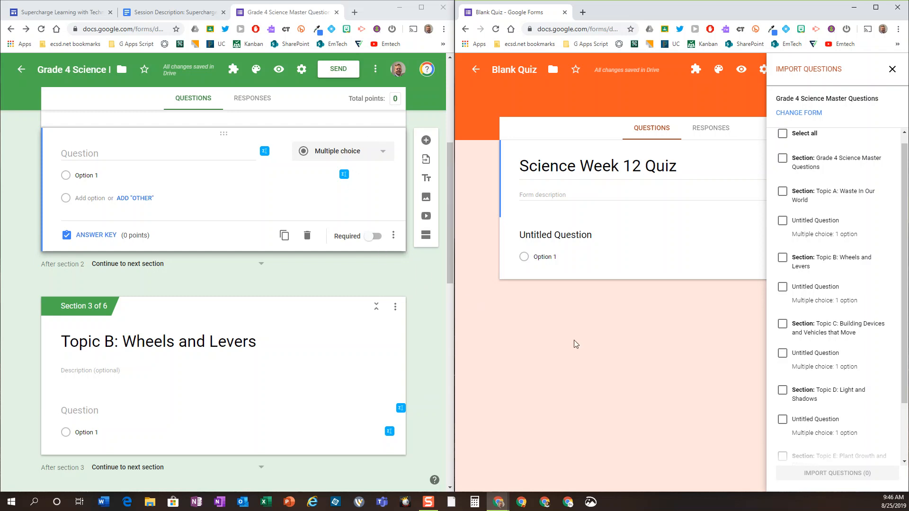
{"action": "mouse_move", "coordinate": [597, 337]}
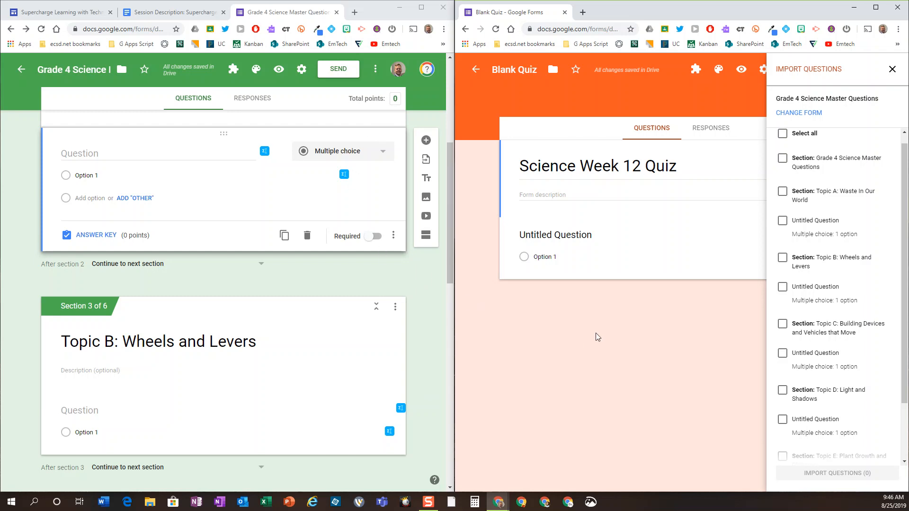
{"action": "mouse_move", "coordinate": [555, 339]}
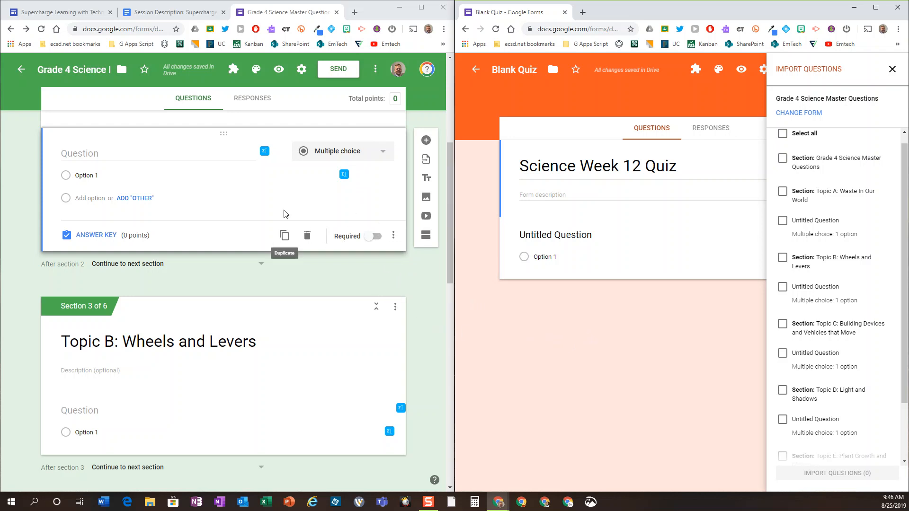
{"action": "mouse_move", "coordinate": [208, 241]}
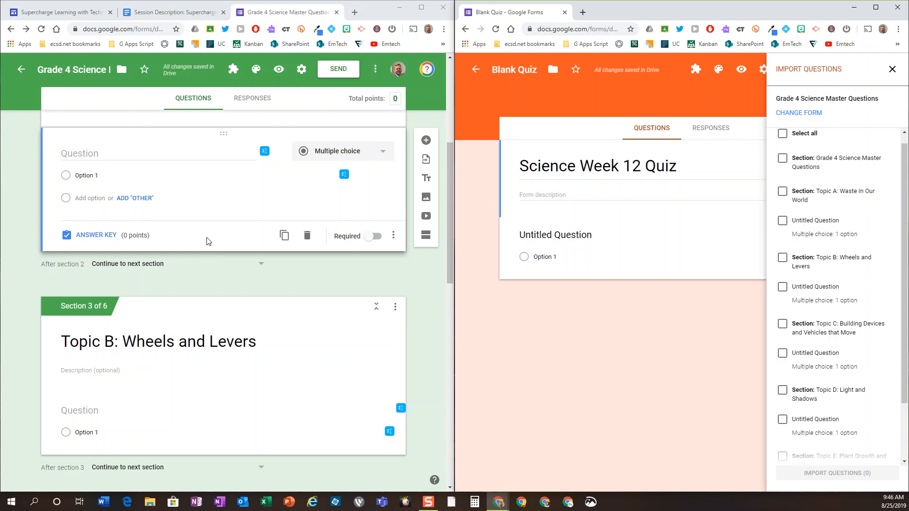
{"action": "scroll", "scroll_direction": "up", "scroll_amount": 3}
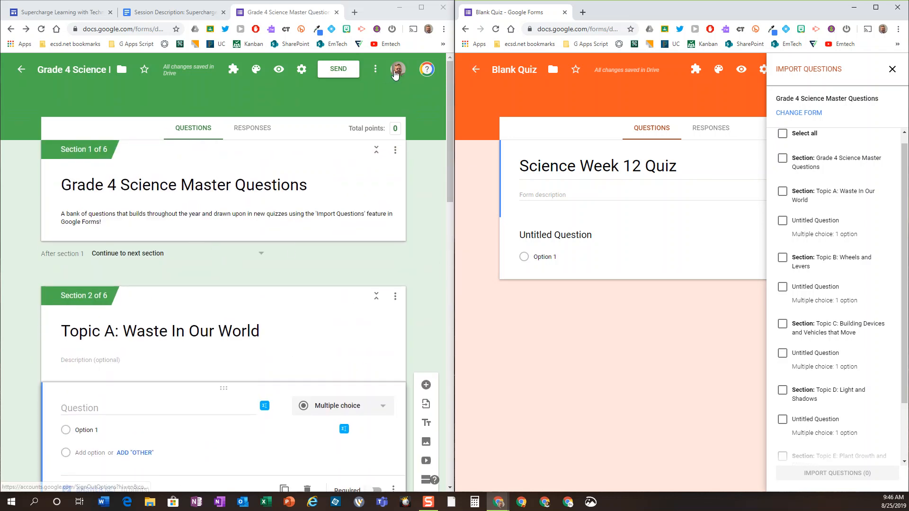
{"action": "left_click", "coordinate": [375, 69]}
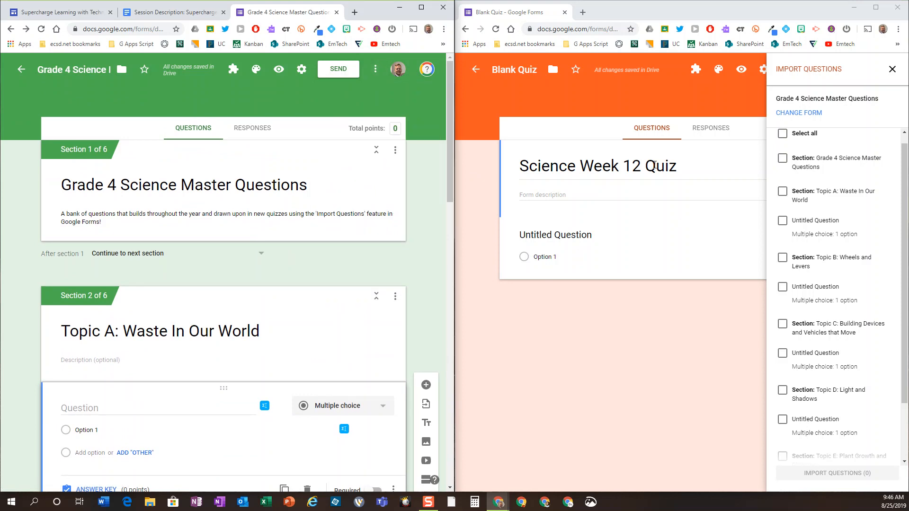
{"action": "mouse_move", "coordinate": [630, 213]}
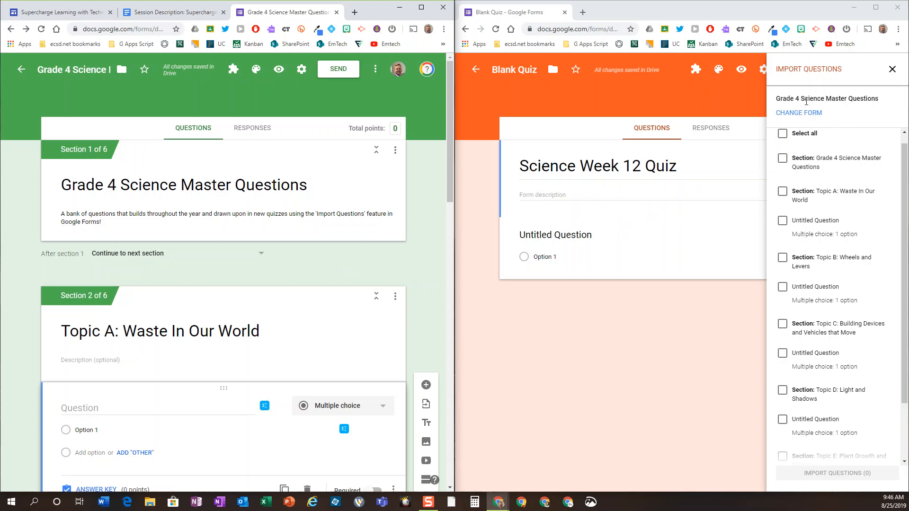
{"action": "mouse_move", "coordinate": [806, 101]}
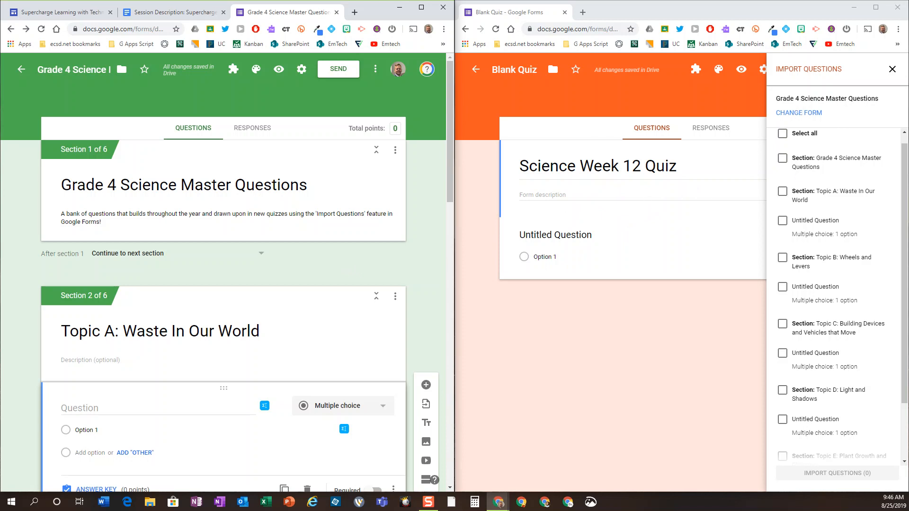